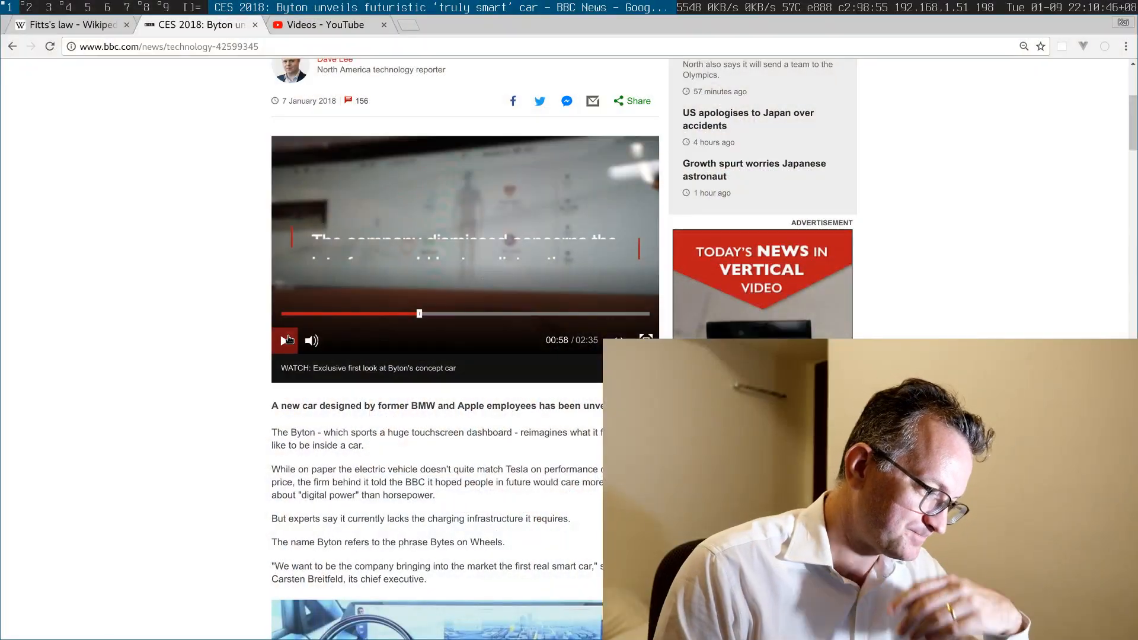
Play the BBC Byton concept car clip, dismiss suggestions, mute, and pause near 01:17.
{"action": "left_click", "coordinate": [284, 340]}
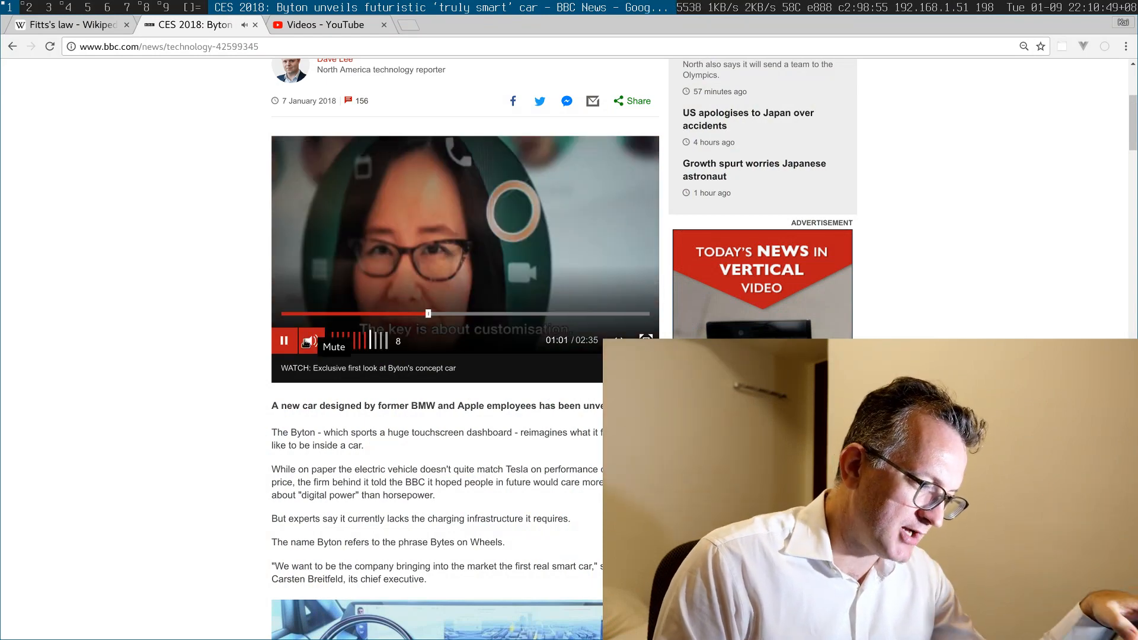
{"action": "left_click", "coordinate": [283, 340]}
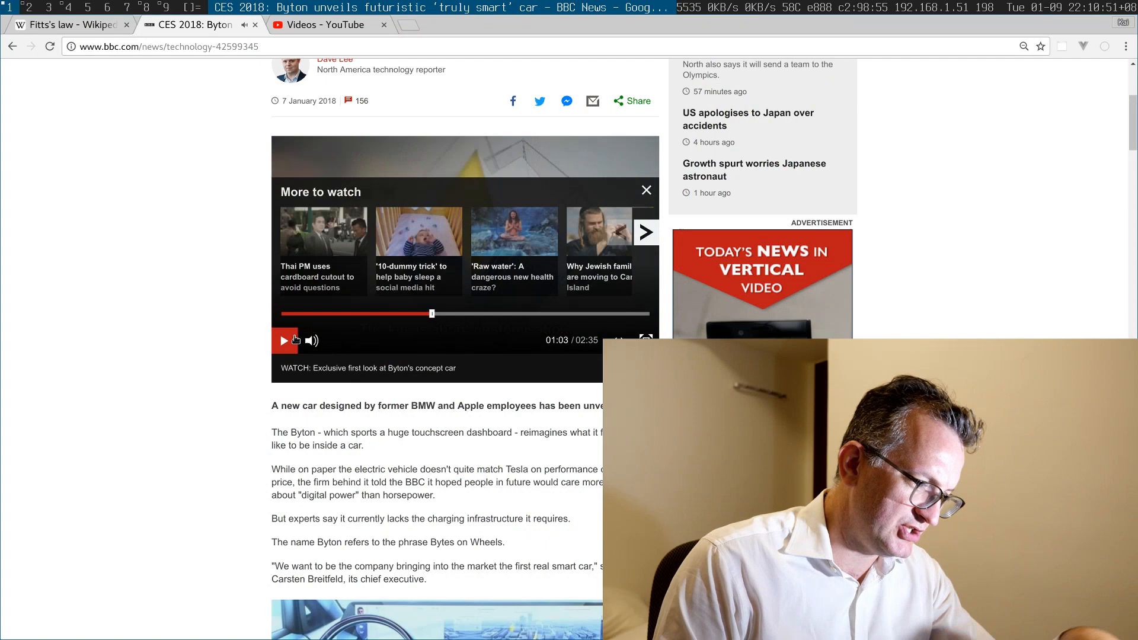
{"action": "left_click", "coordinate": [645, 191]}
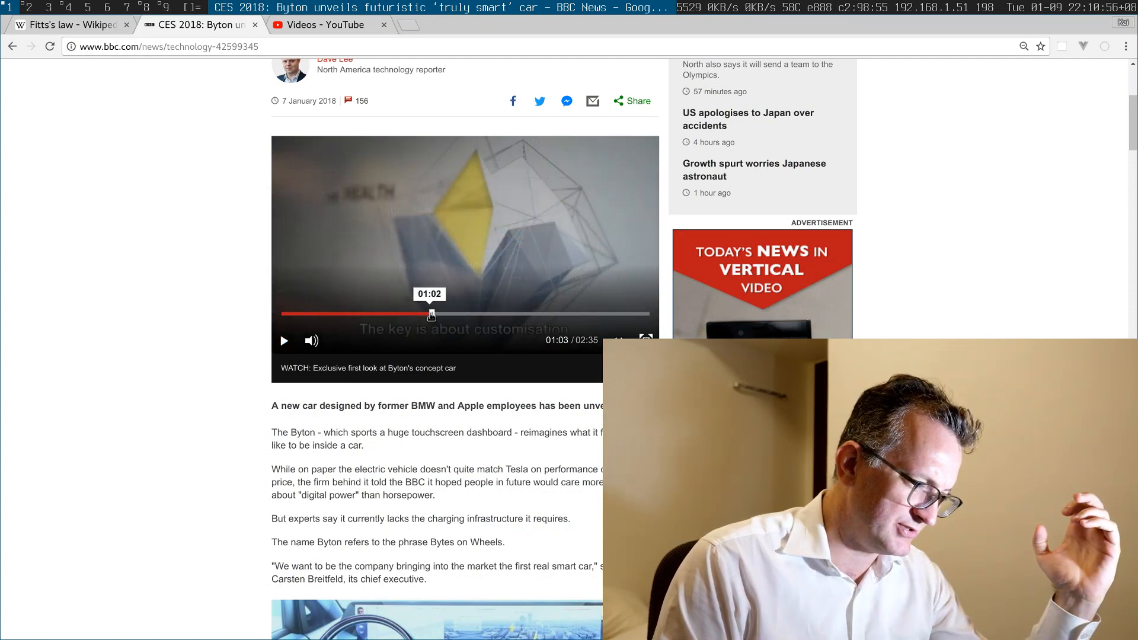
{"action": "left_click", "coordinate": [311, 340]}
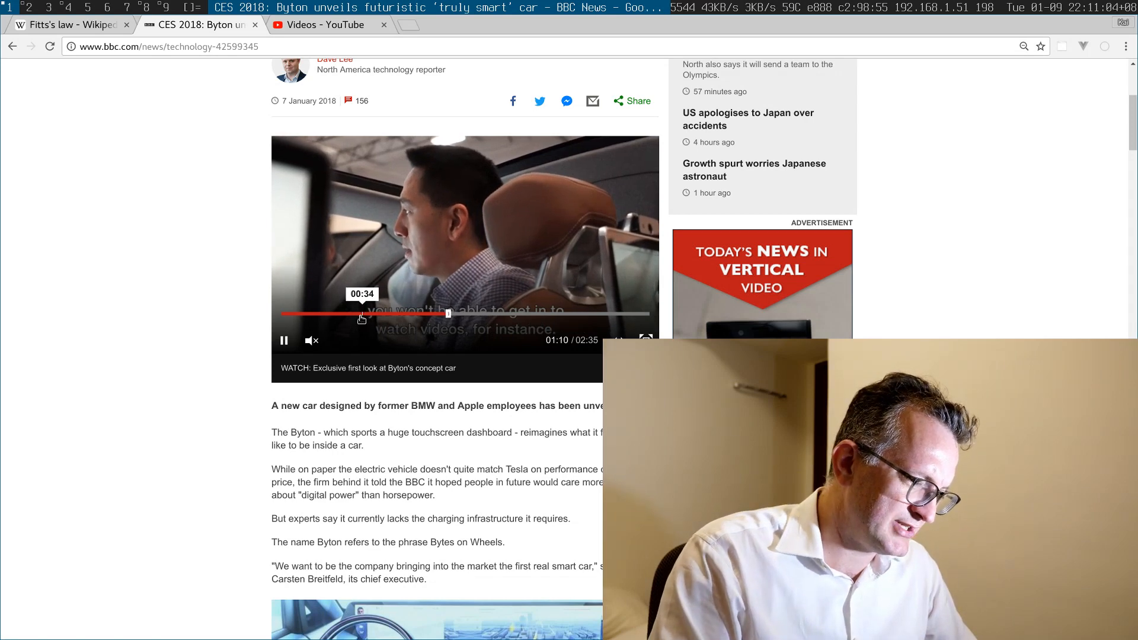
{"action": "left_click", "coordinate": [318, 314]}
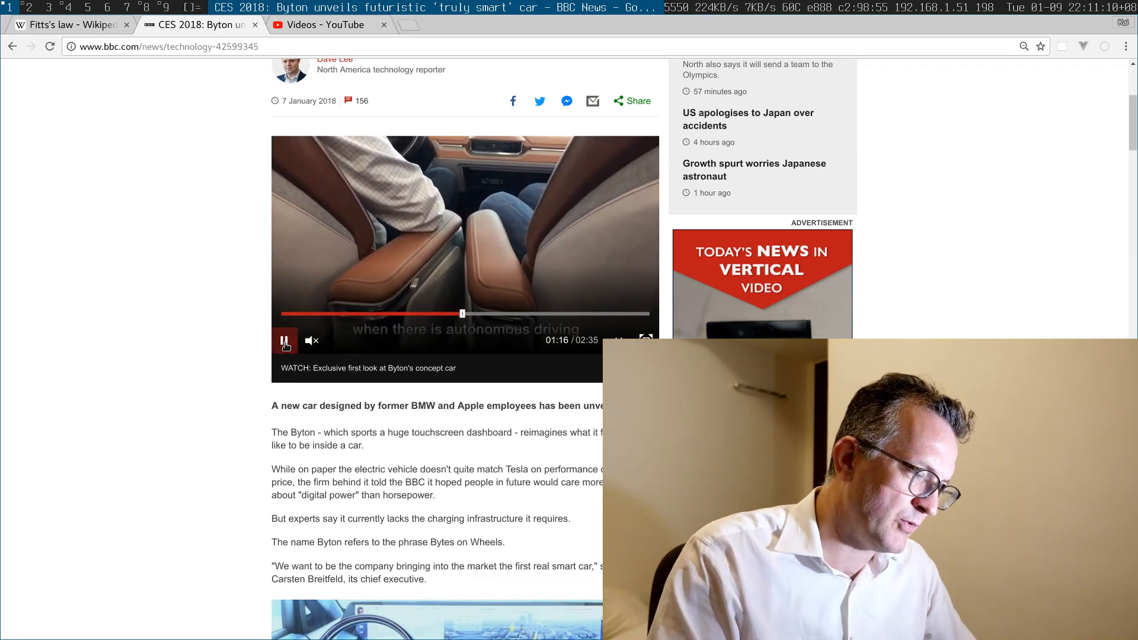
{"action": "left_click", "coordinate": [284, 341]}
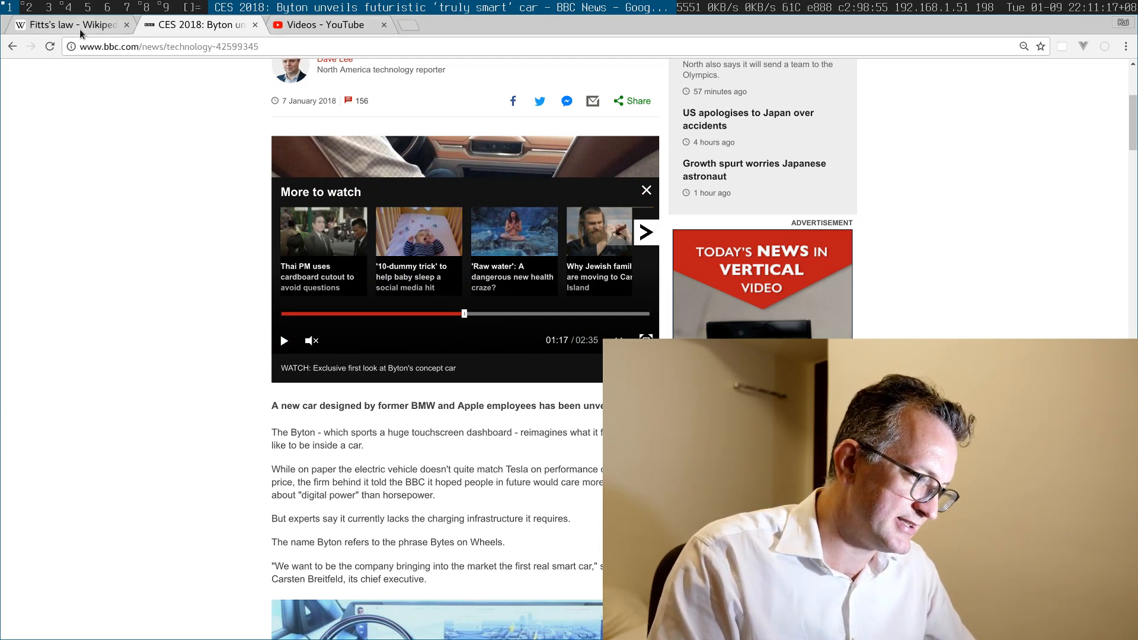
Tile a new blank Chrome window beside the Fitts's law article and focus it.
{"action": "left_click", "coordinate": [65, 23]}
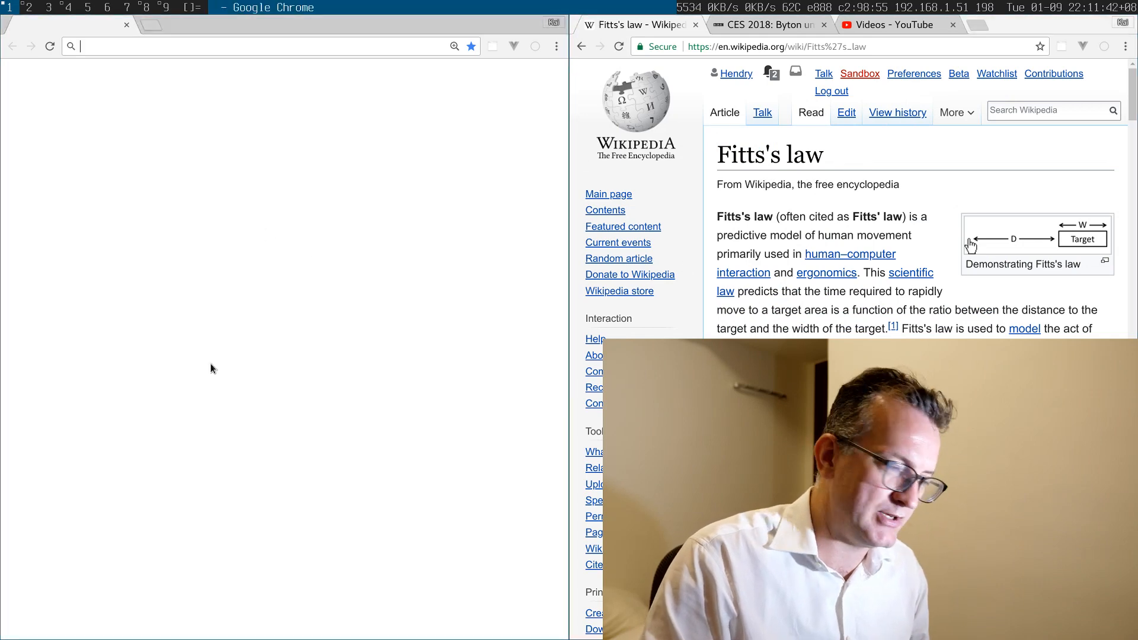
{"action": "mouse_move", "coordinate": [439, 175]}
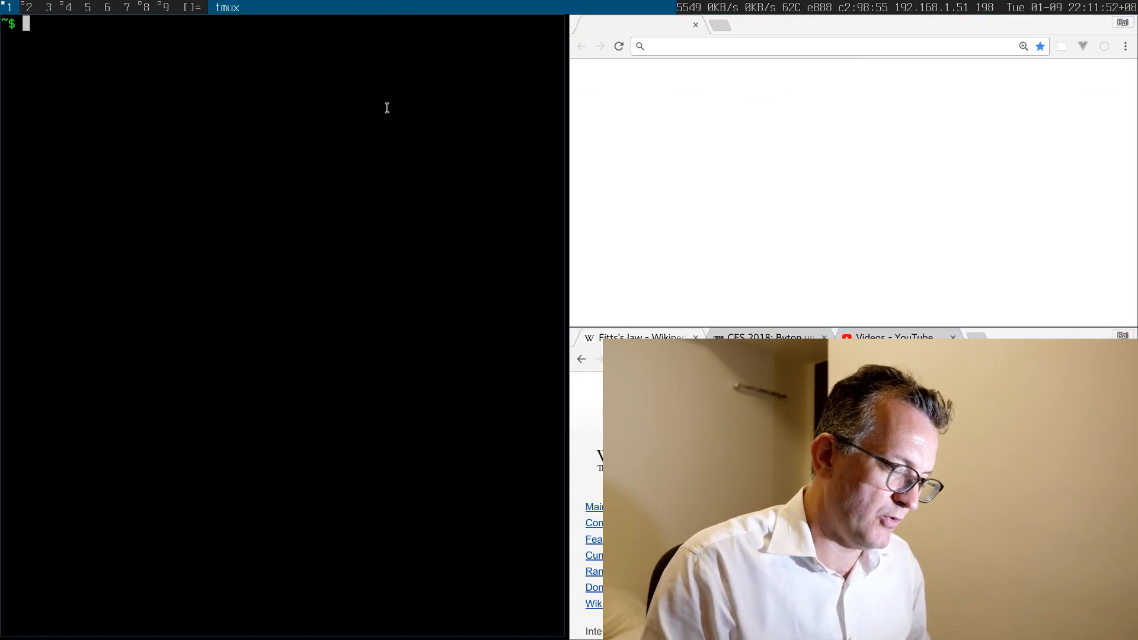
{"action": "left_click", "coordinate": [798, 45]}
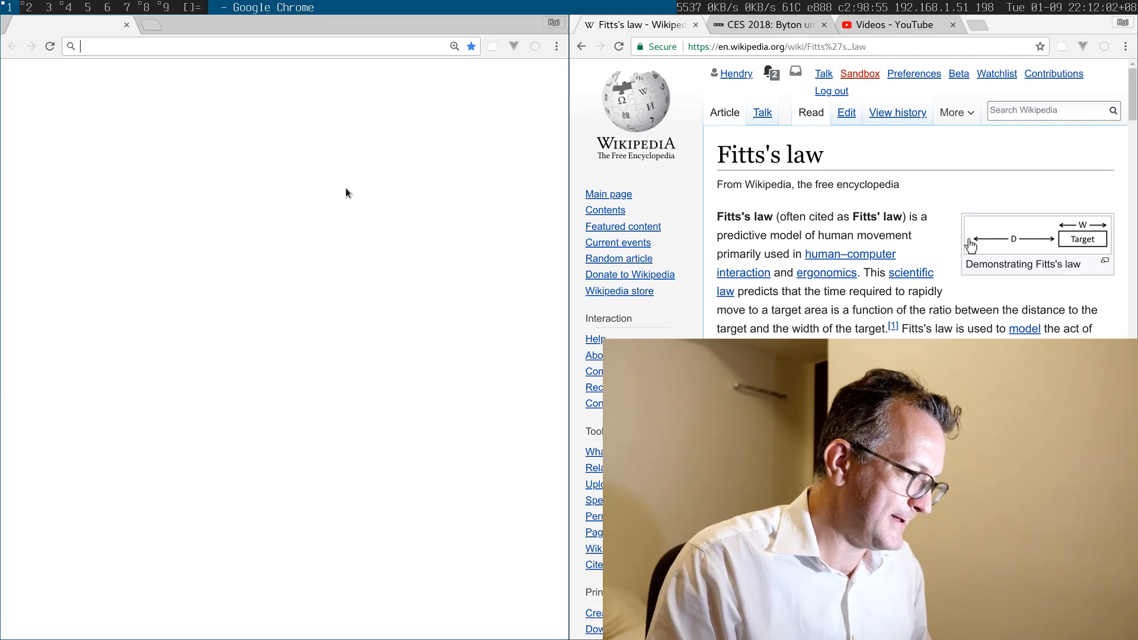
Switch to tag 3 showing top beside two stacked shell panes.
{"action": "left_click", "coordinate": [48, 7]}
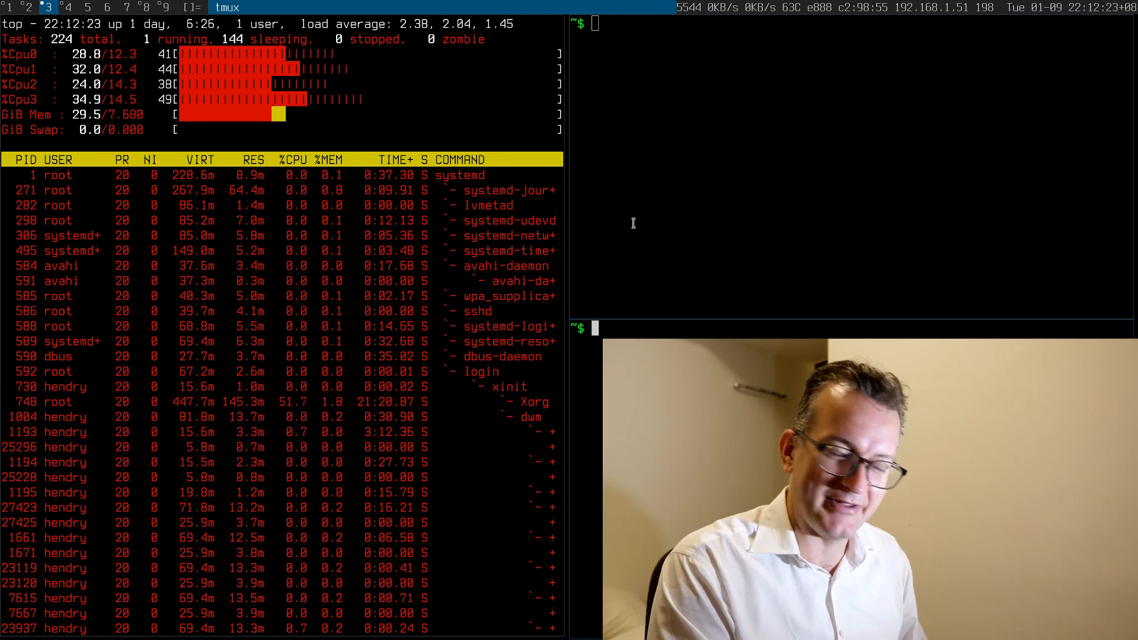
Quit top with q, leaving an empty shell prompt in the left pane.
{"action": "key", "text": "q"}
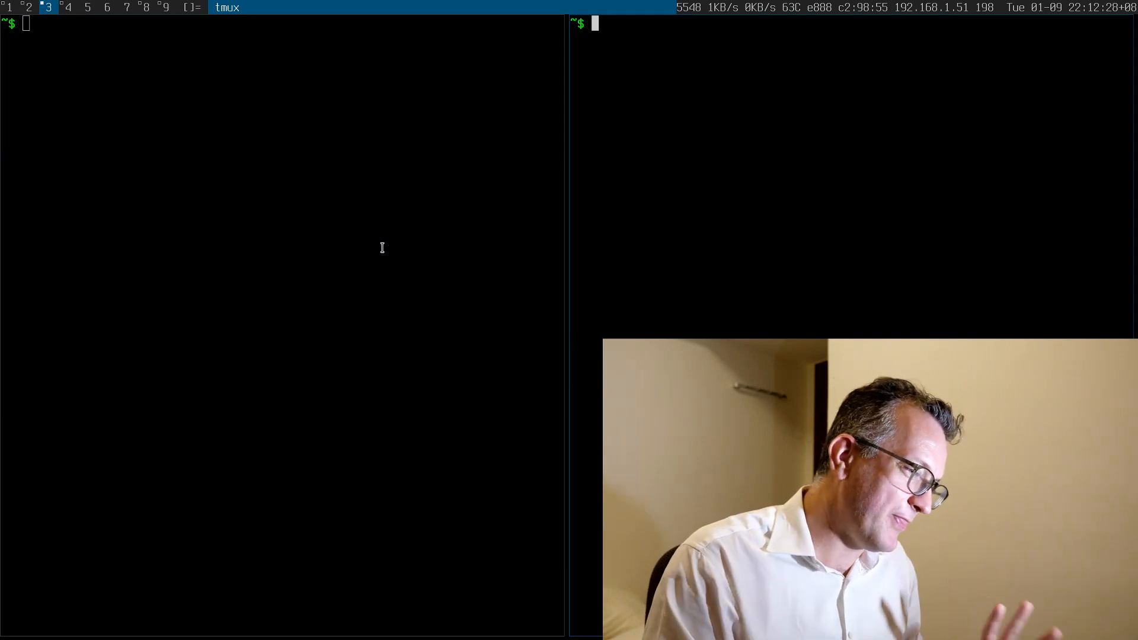
{"action": "mouse_move", "coordinate": [698, 257]}
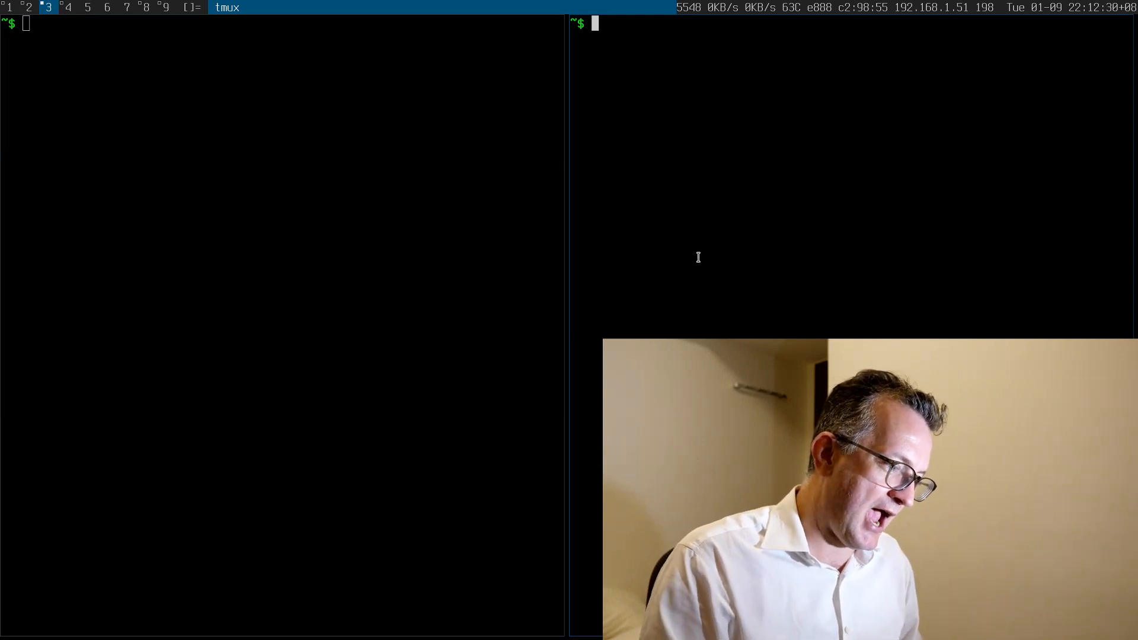